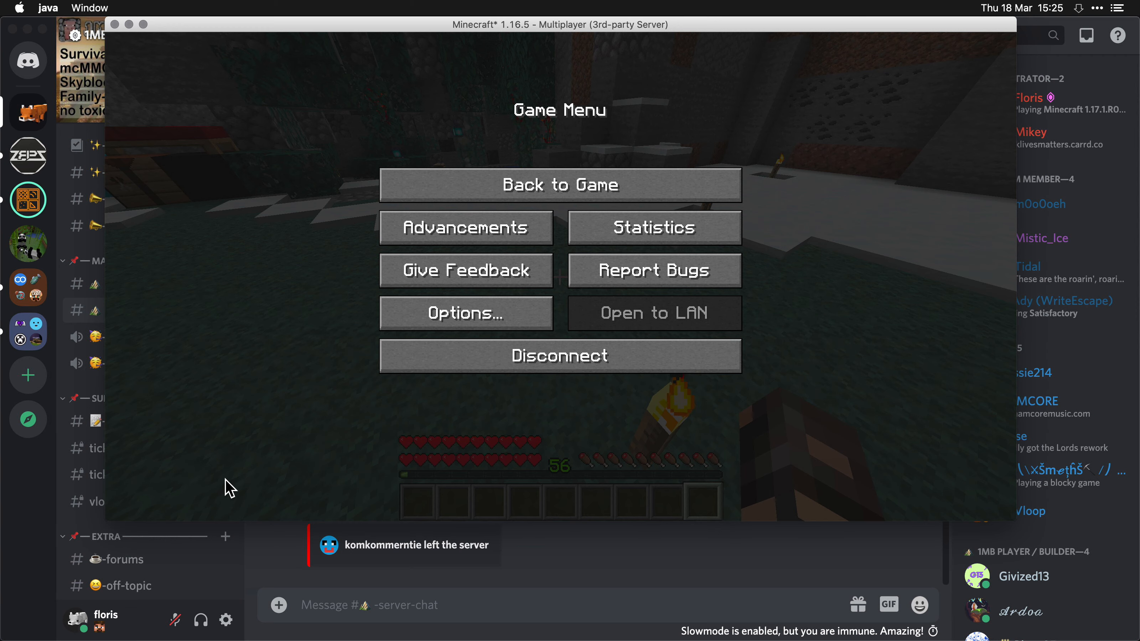
Step: Return from the pause menu to the game
{"action": "left_click", "coordinate": [560, 184]}
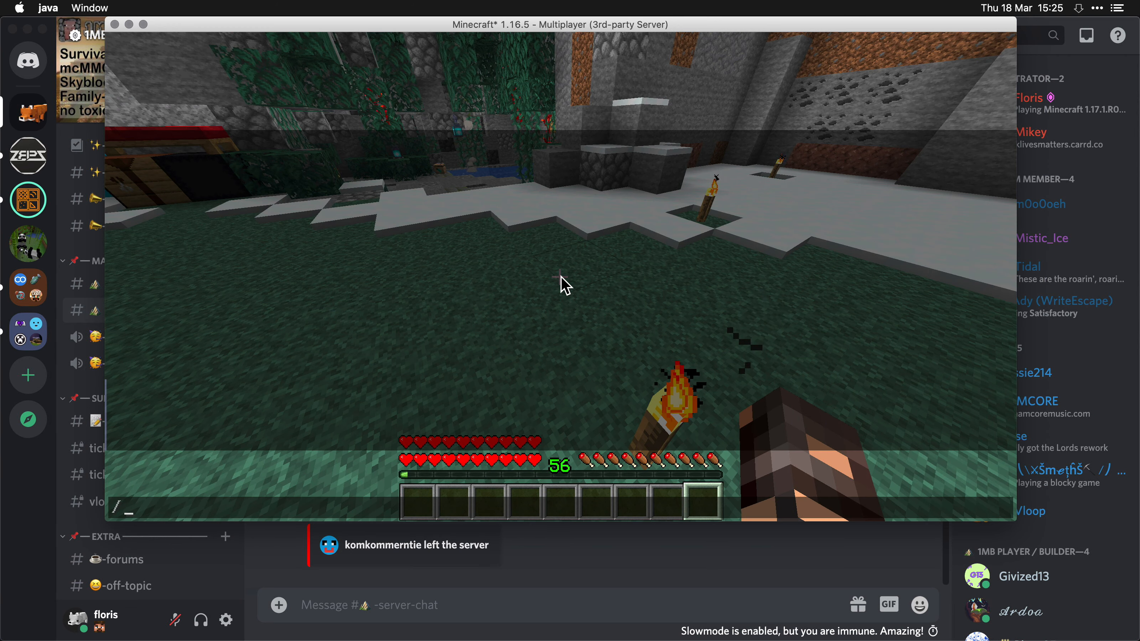
Step: Run /streamer to see its options and the Twitch-name warning, then start another command
{"action": "type", "text": "/streamer"}
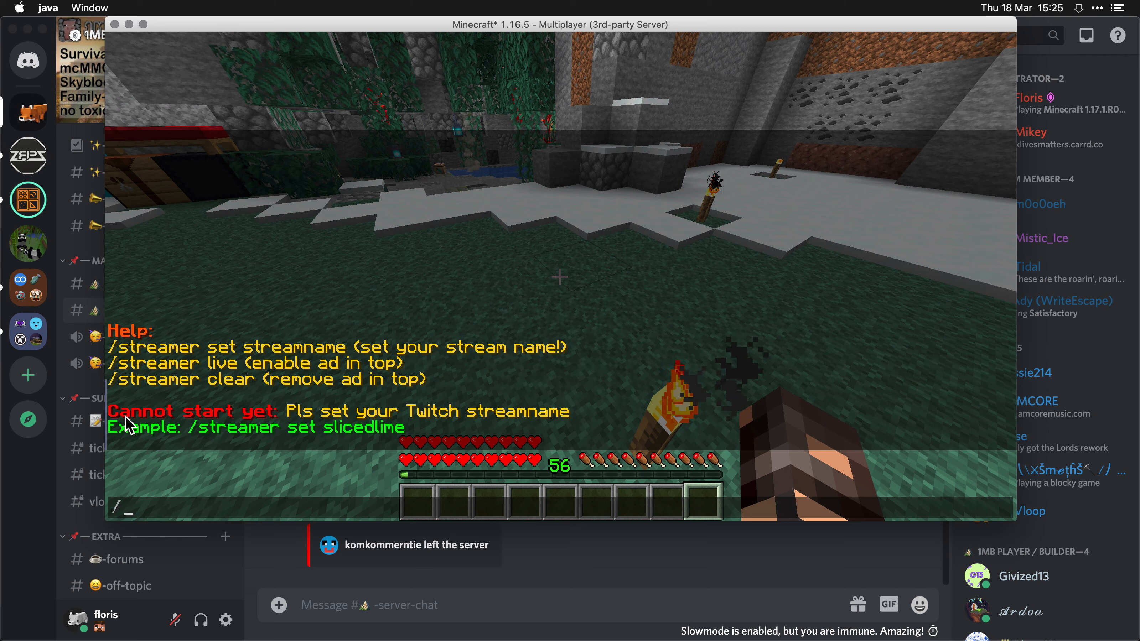
{"action": "mouse_move", "coordinate": [454, 425]}
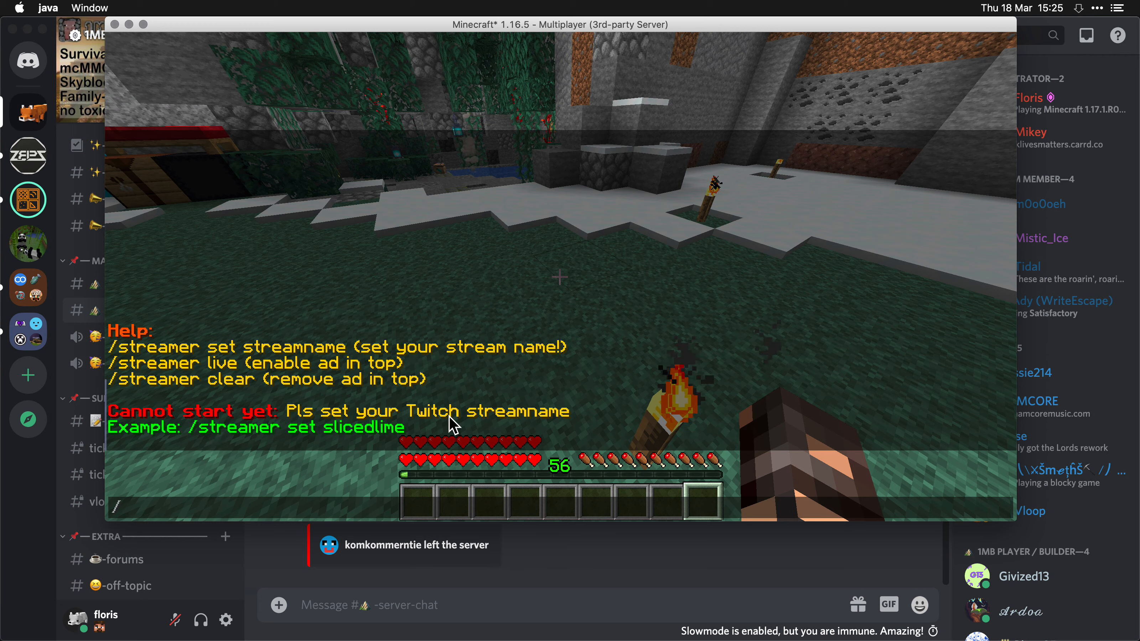
{"action": "type", "text": "/schem"}
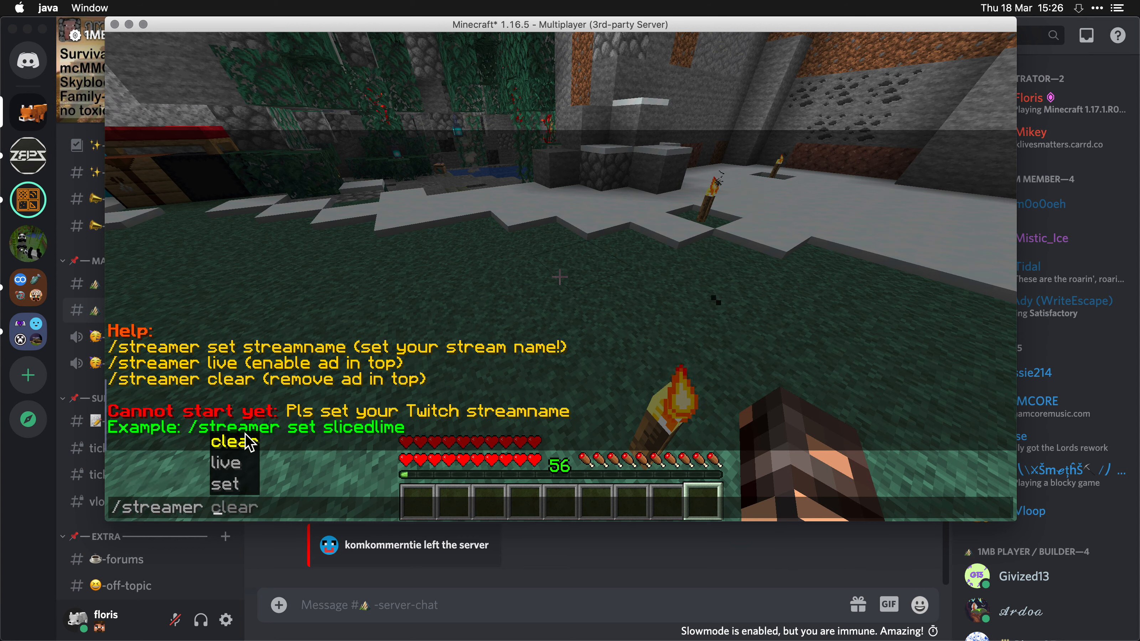
Step: Set the Twitch stream name to slicedlime via the 'set' subcommand
{"action": "left_click", "coordinate": [225, 482]}
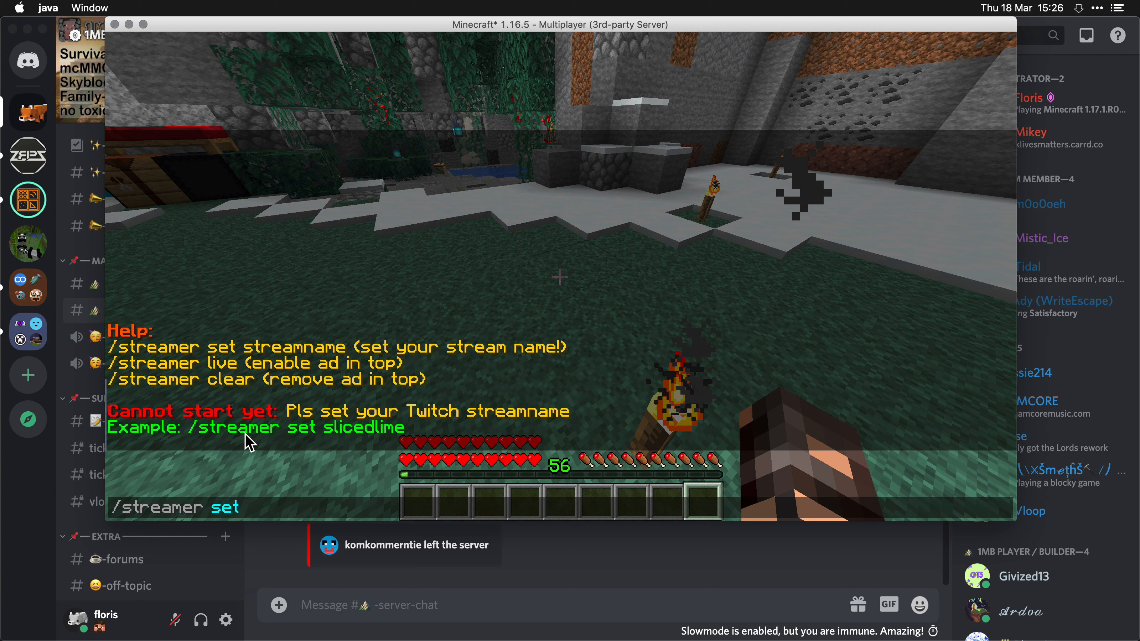
{"action": "type", "text": "s"}
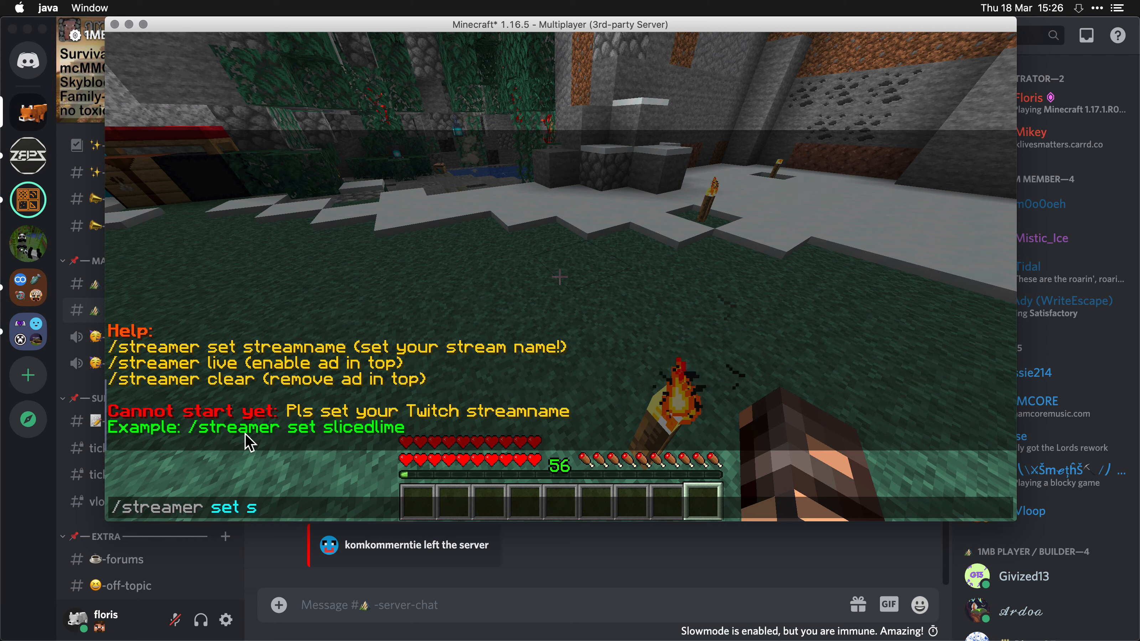
{"action": "type", "text": "licedlime"}
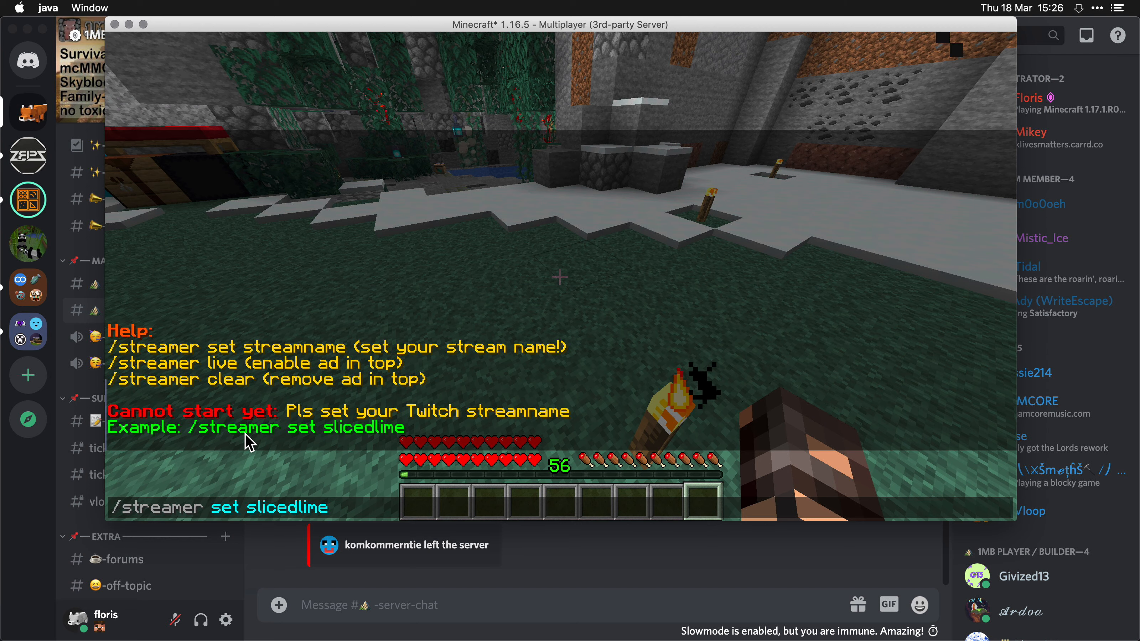
{"action": "key", "text": "enter"}
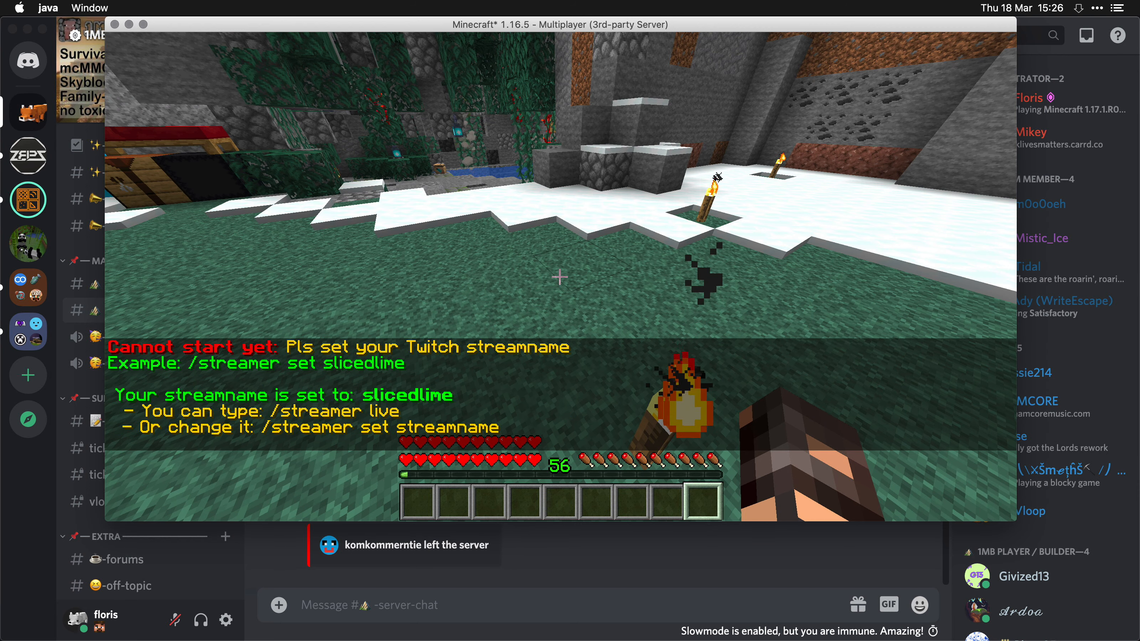
Step: Run /streamer live to announce the slicedlime stream on the server
{"action": "type", "text": "/streamer"}
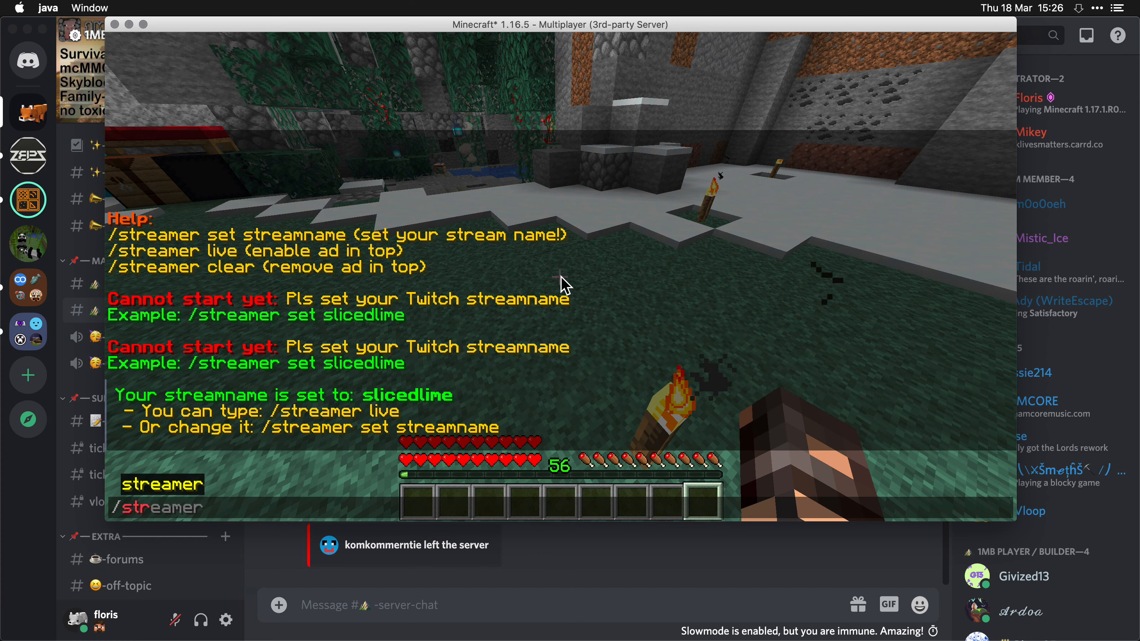
{"action": "type", "text": "live"}
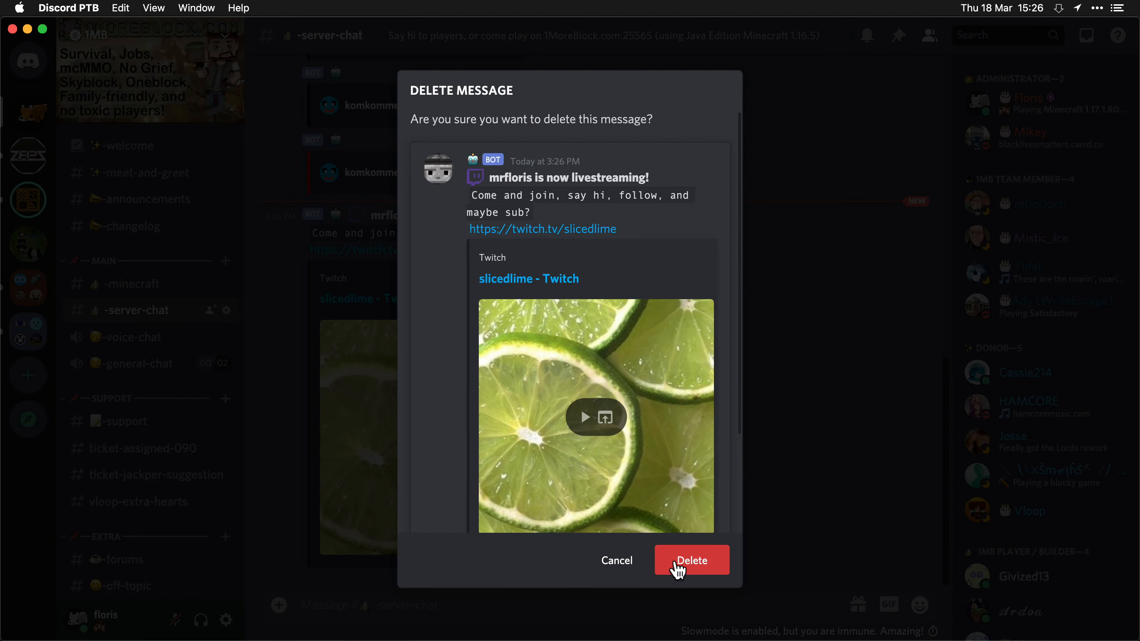
Step: Confirm deleting the bot's livestream announcement in Discord
{"action": "left_click", "coordinate": [691, 561]}
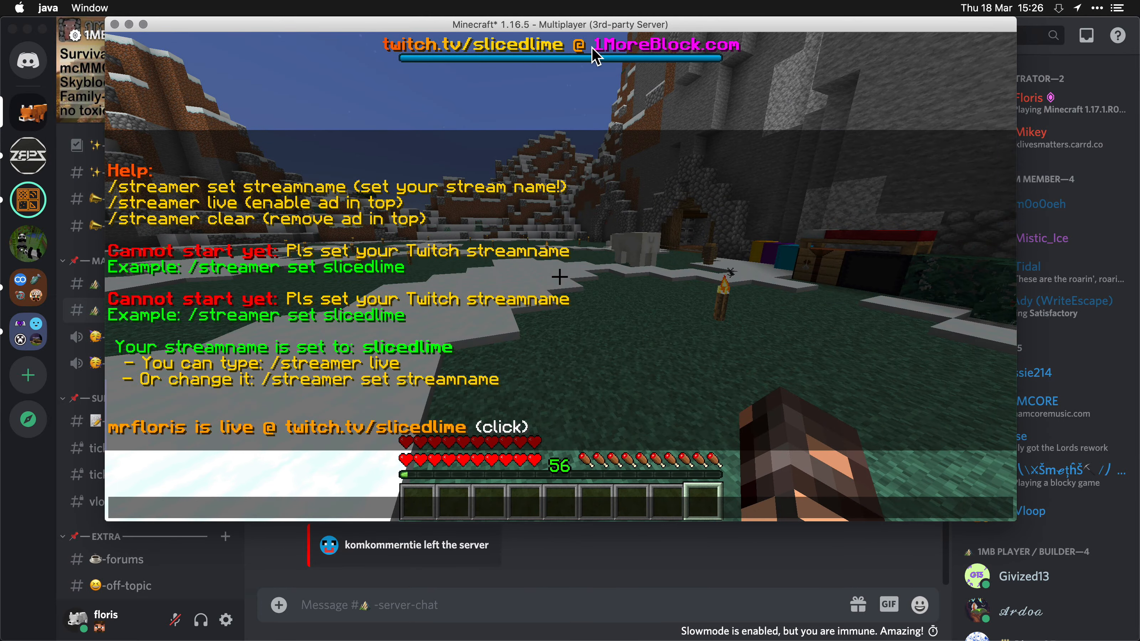
{"action": "mouse_move", "coordinate": [636, 60]}
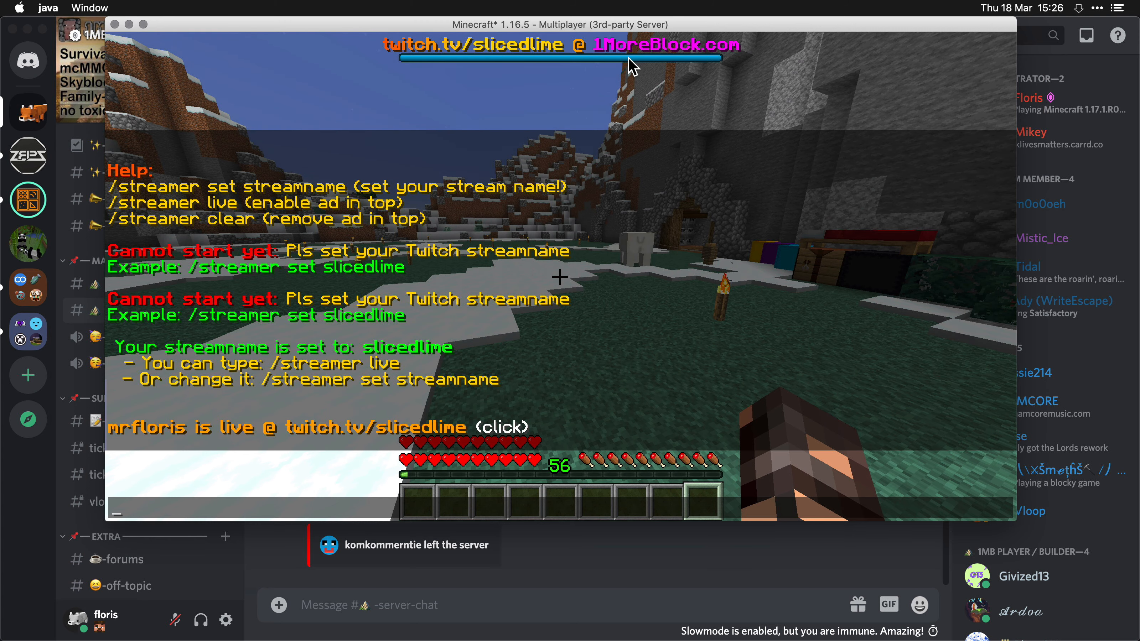
{"action": "mouse_move", "coordinate": [602, 80]}
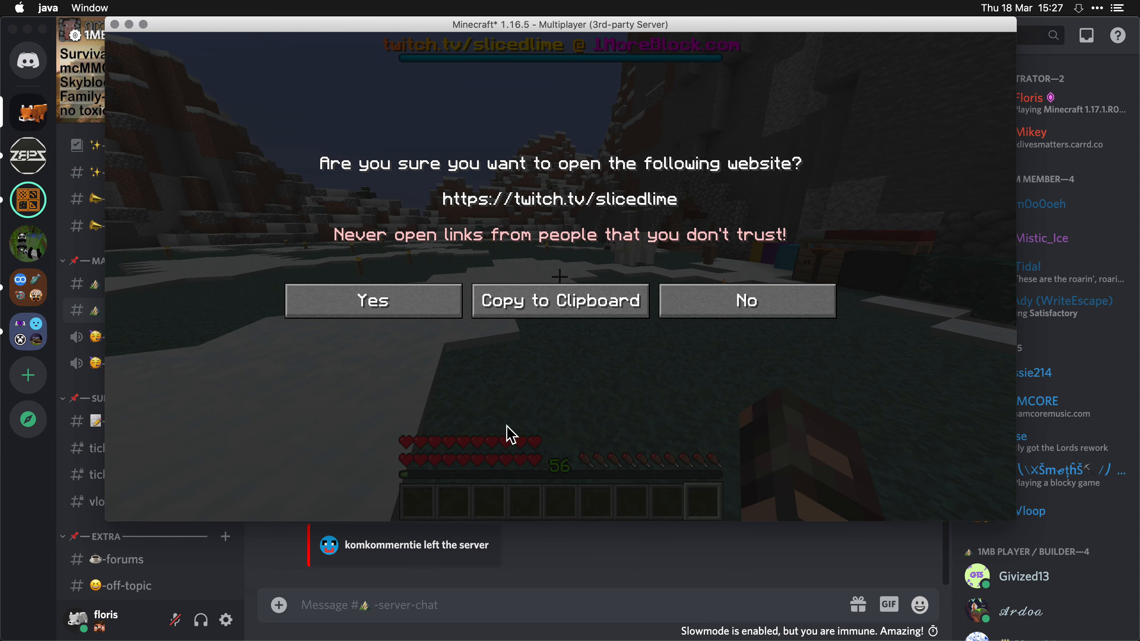
{"action": "mouse_move", "coordinate": [576, 271]}
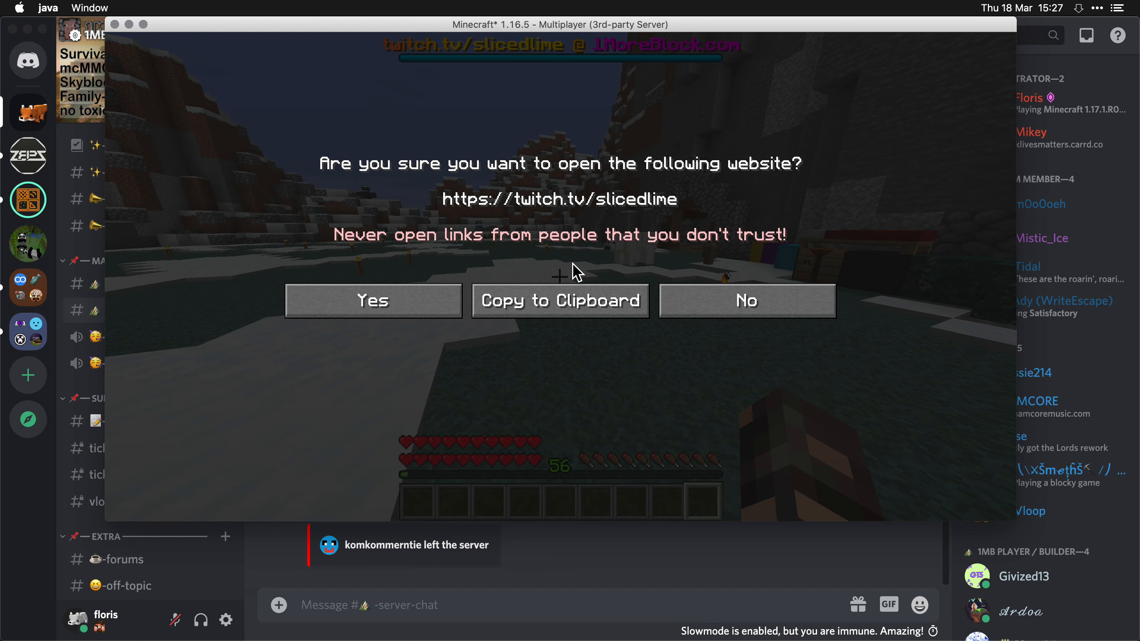
Step: Decline opening the twitch.tv/slicedlime website and begin a new /streamer command
{"action": "left_click", "coordinate": [746, 300]}
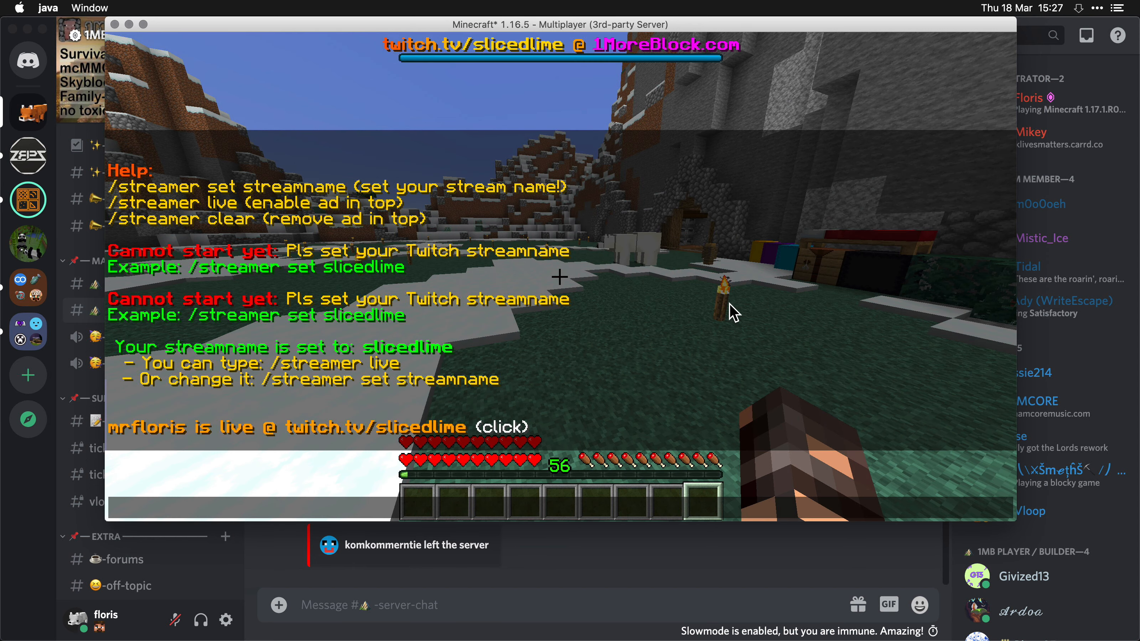
{"action": "type", "text": "/streamer"}
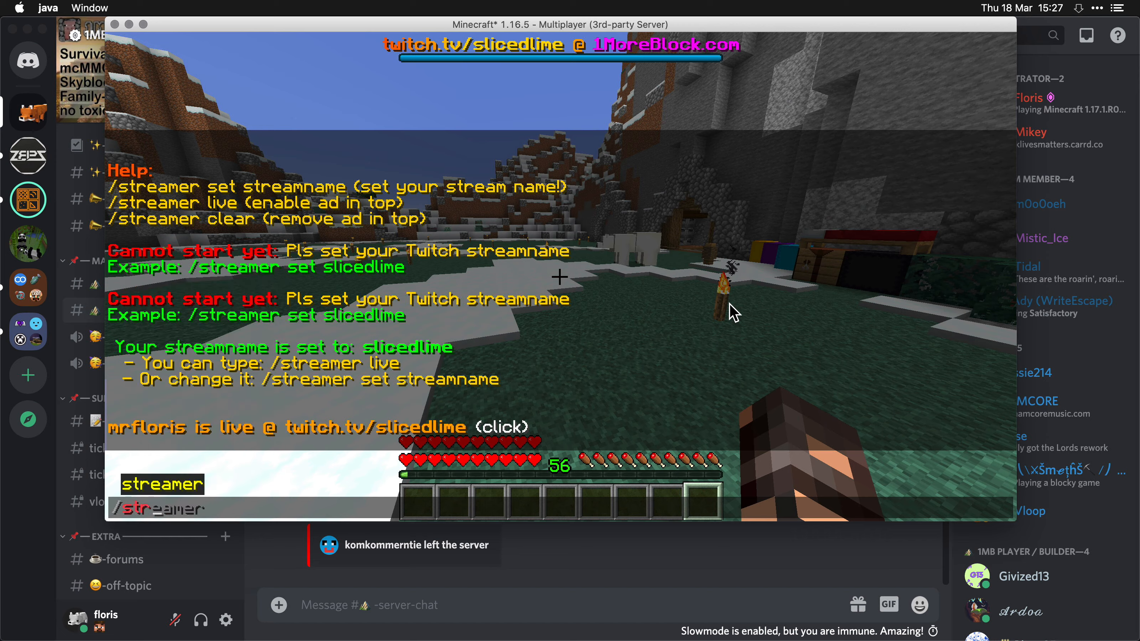